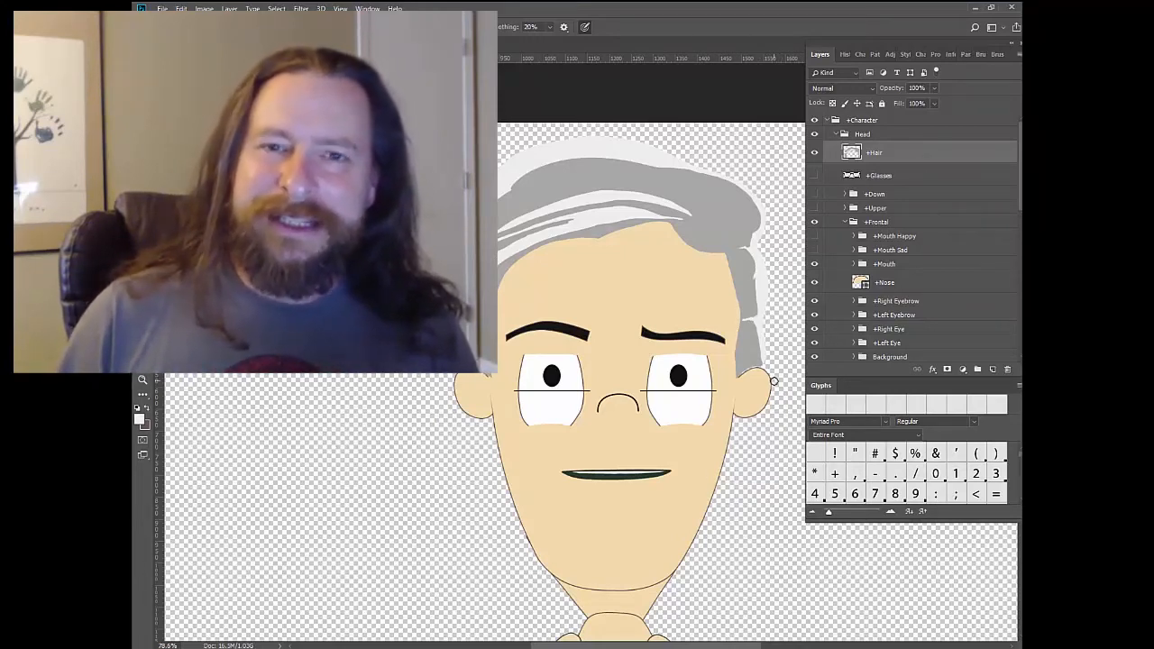
# Scroll the Layers panel down to reach the Shirt layer before picking a new colour.
pyautogui.scroll(-3)
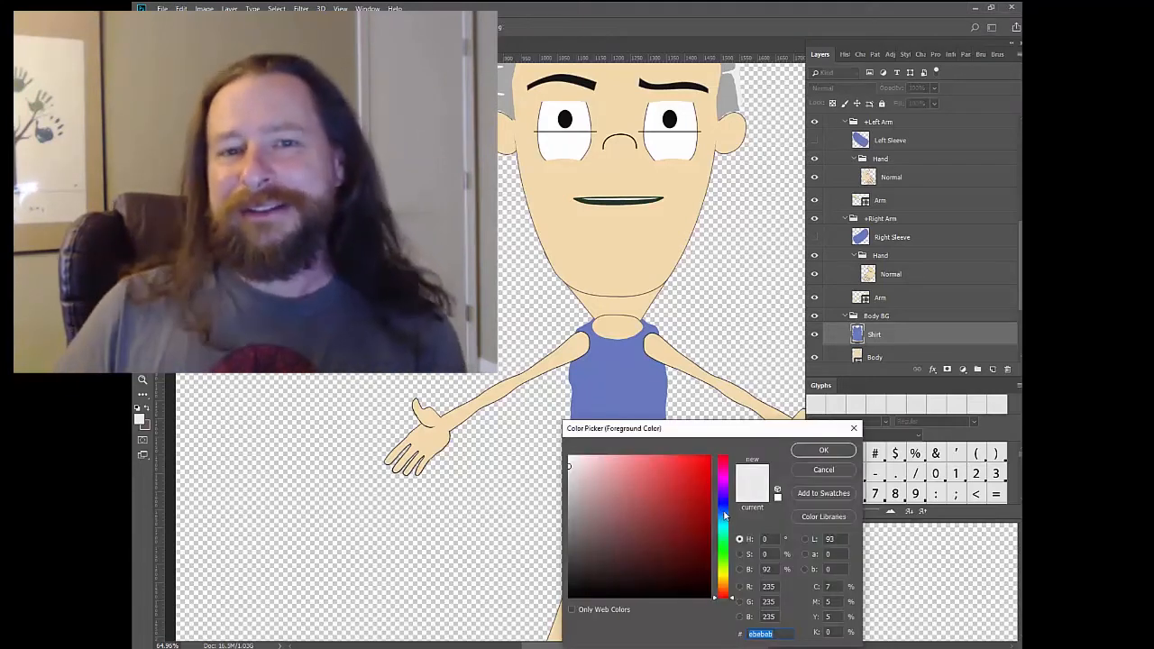
# Confirm the dark purple and brush a long collared coat over the Shirt layer.
pyautogui.click(723, 487)
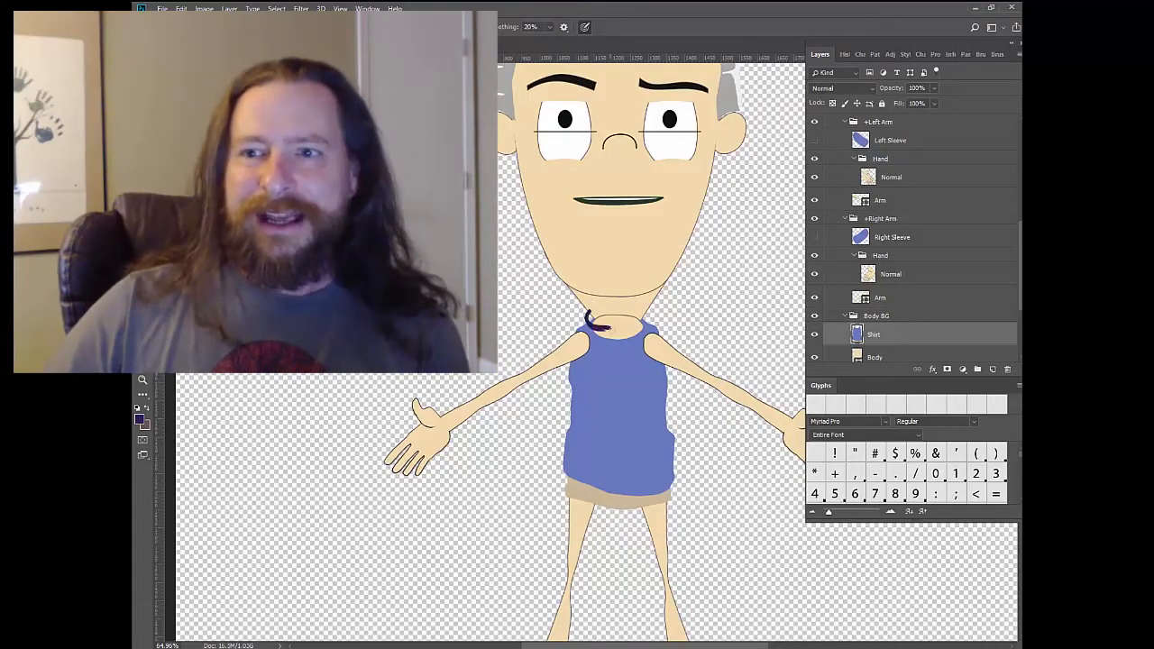
pyautogui.moveTo(592, 324); pyautogui.dragTo(648, 370)
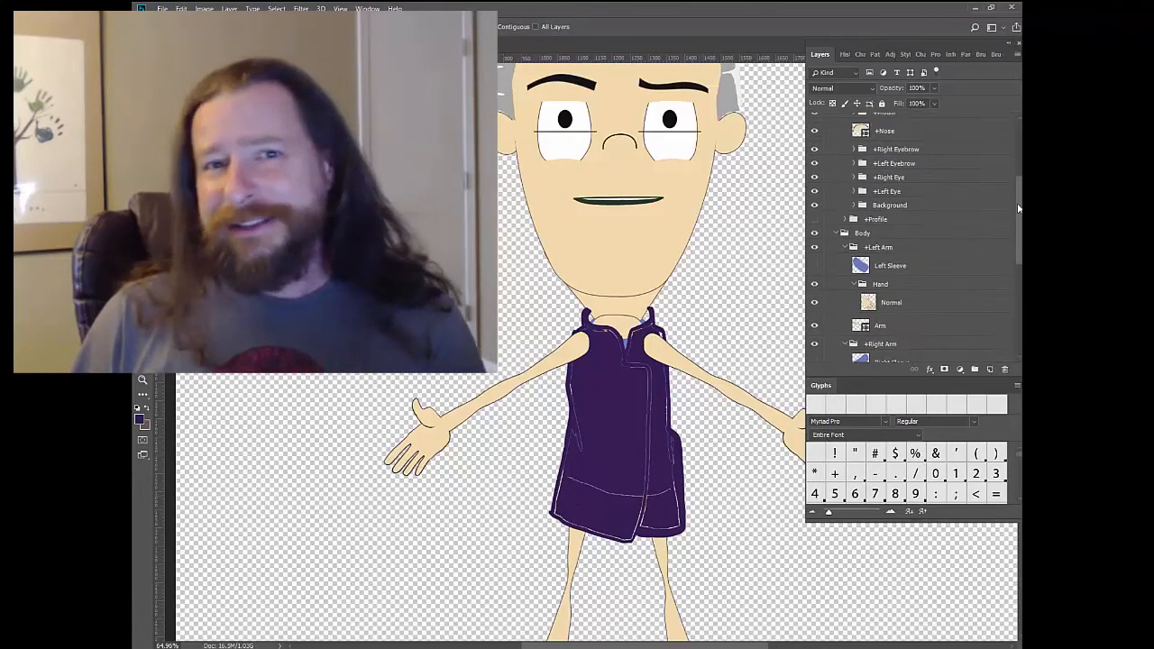
pyautogui.scroll(3)
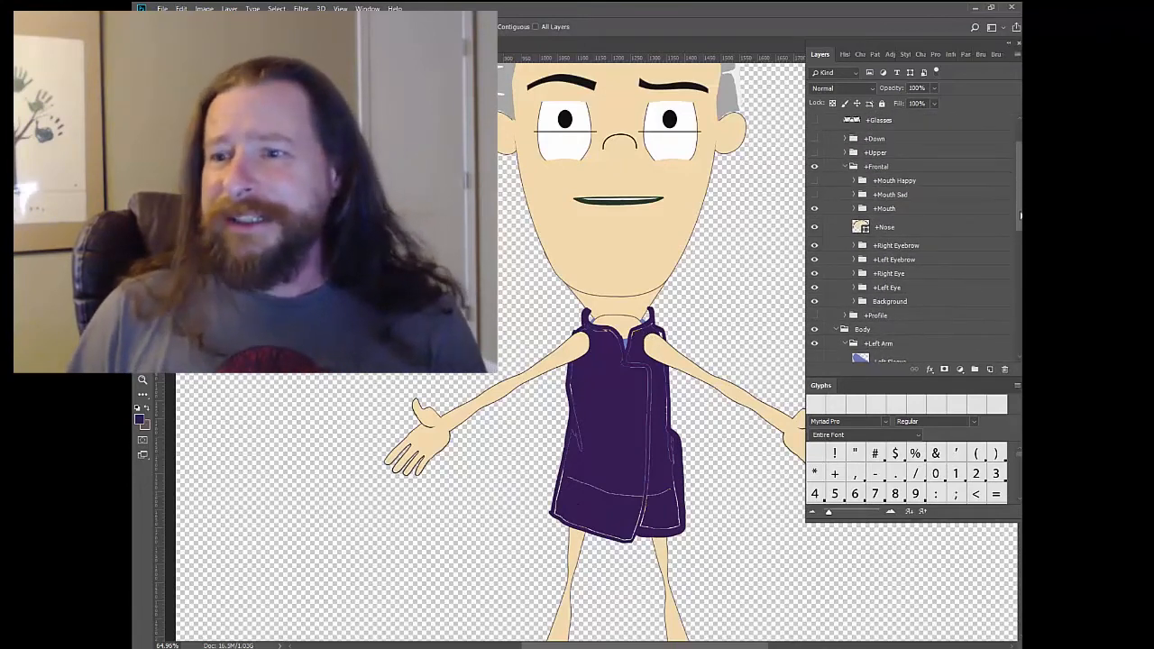
pyautogui.scroll(-3)
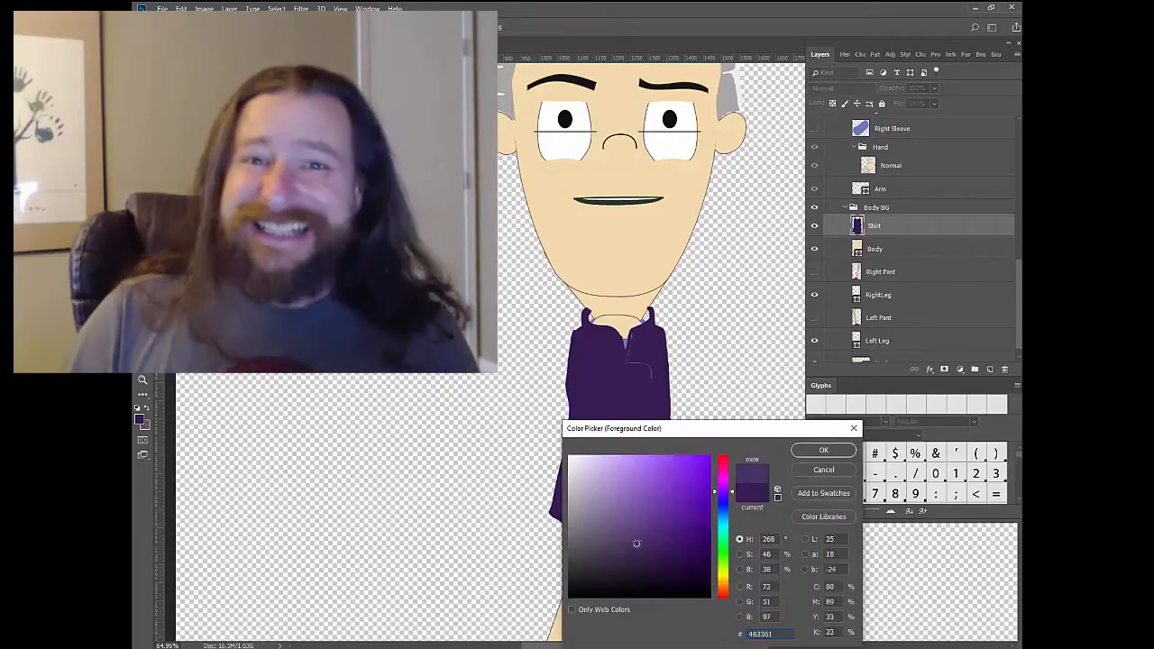
# Confirm the lighter purple chosen for the coat's front trim.
pyautogui.click(823, 450)
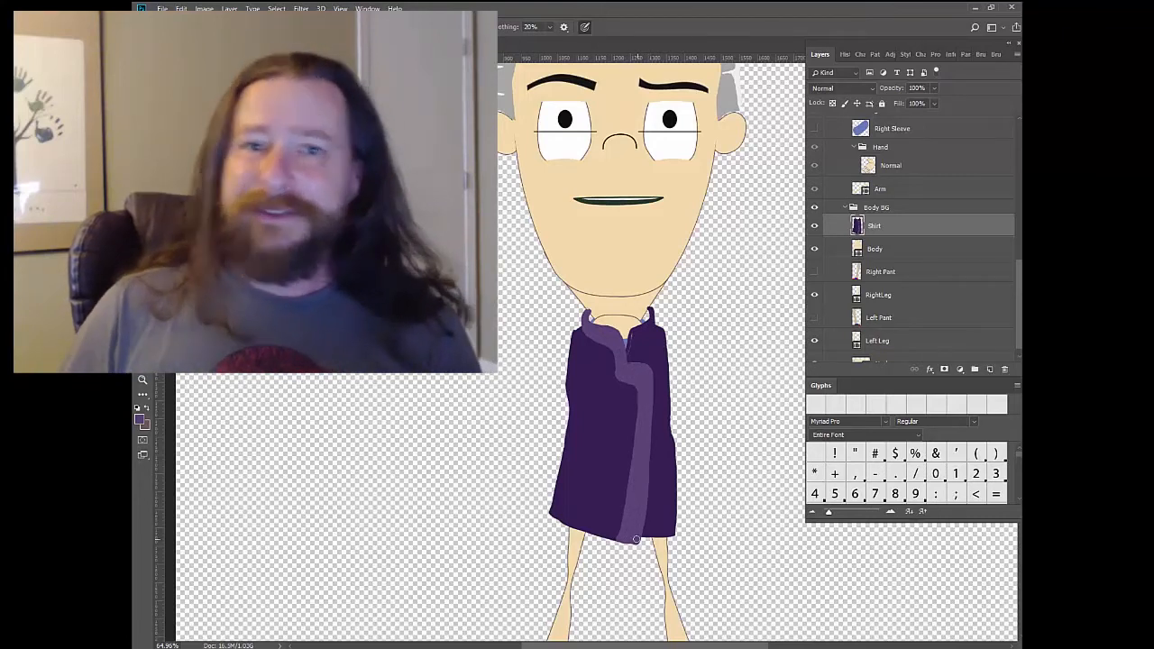
pyautogui.moveTo(700, 378)
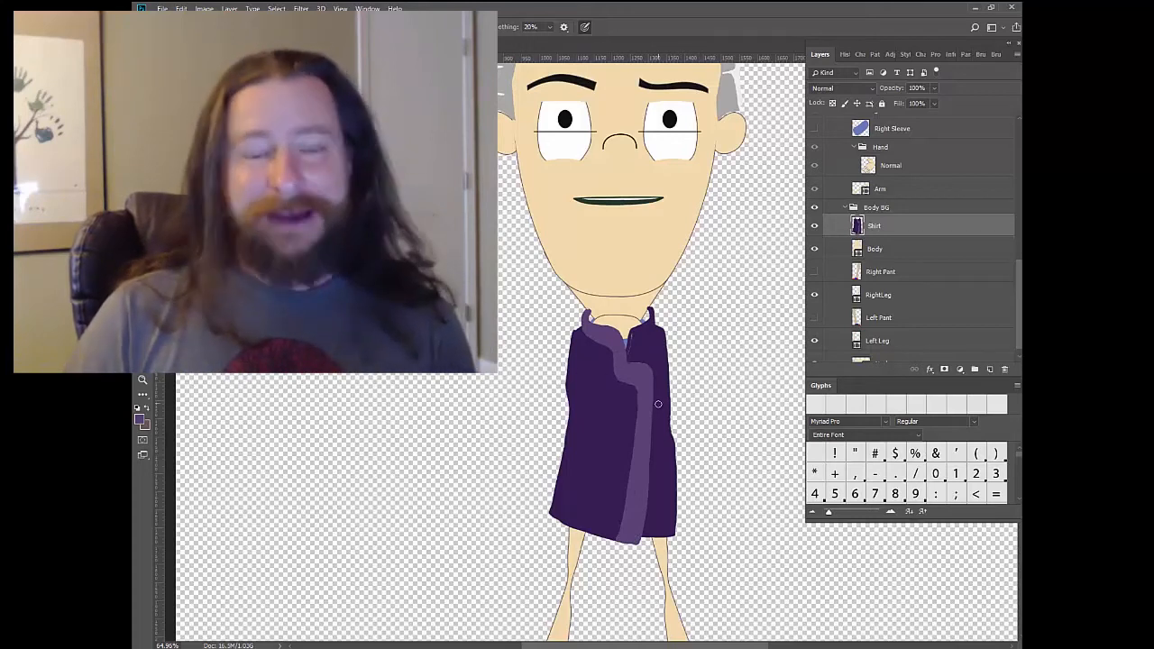
pyautogui.moveTo(650, 369)
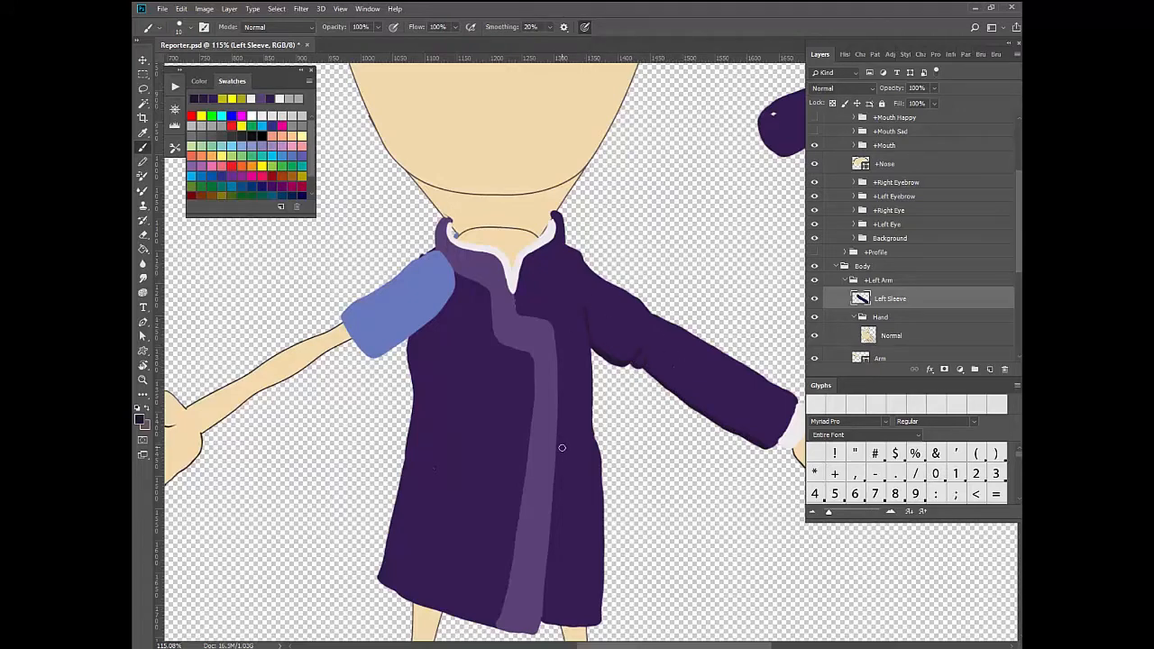
# Show the History panel and switch to the blank white canvas for sketching.
pyautogui.click(143, 61)
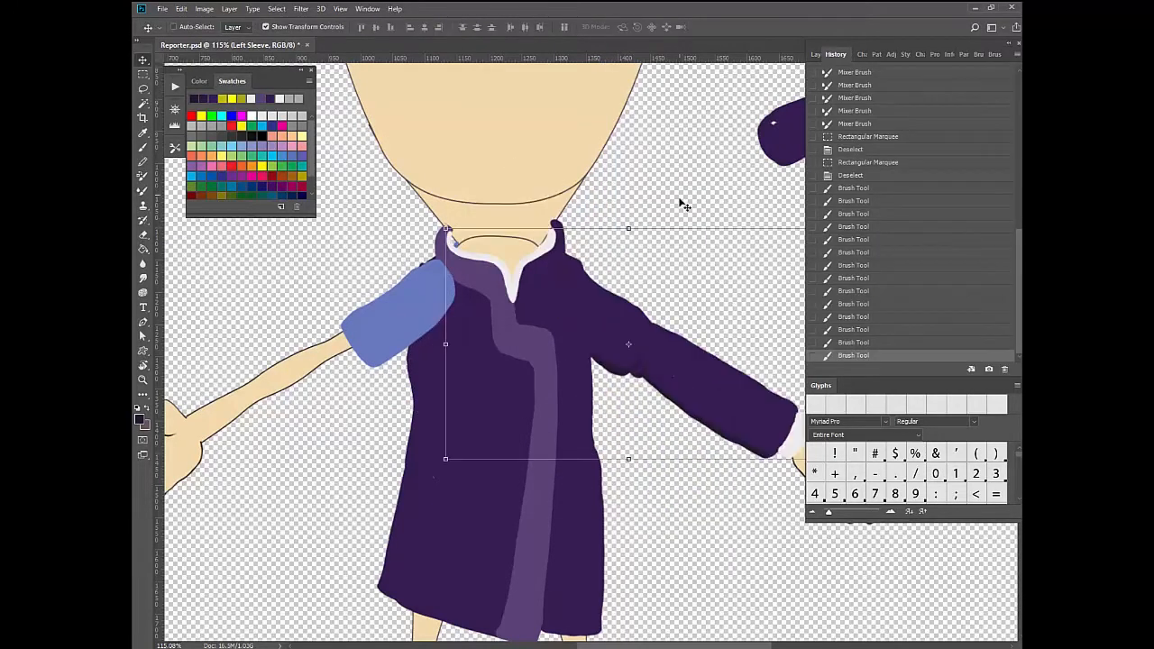
pyautogui.click(815, 55)
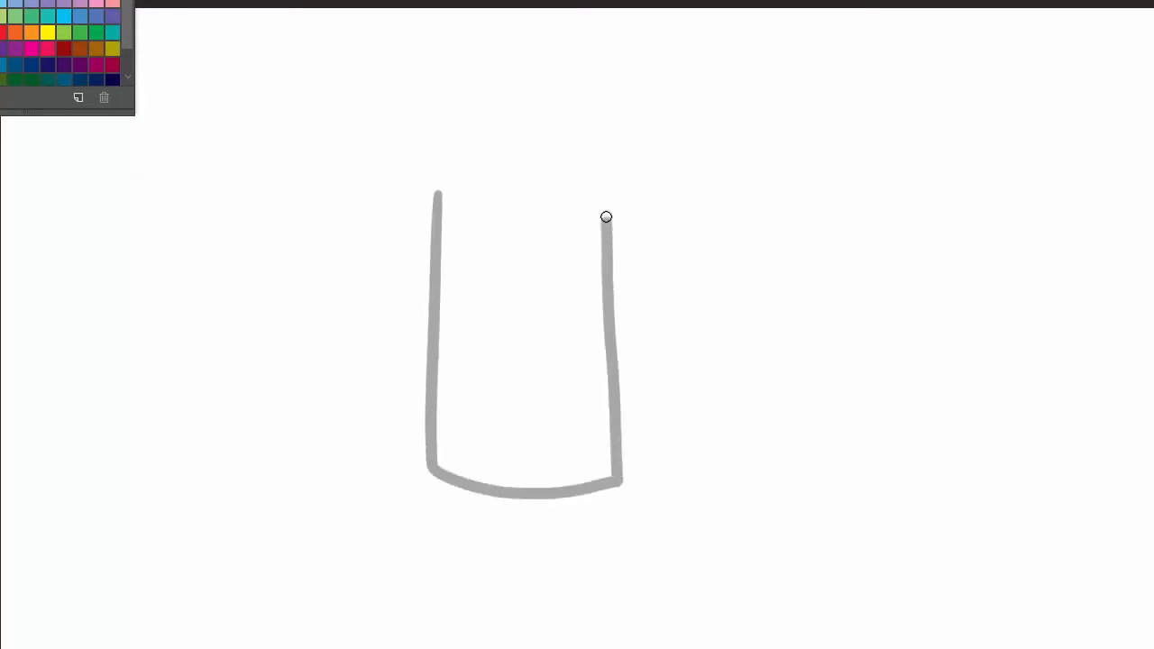
# Close the outline's top, fill it solid gray and draw a black shadow line along its base.
pyautogui.moveTo(606, 217); pyautogui.dragTo(440, 215)
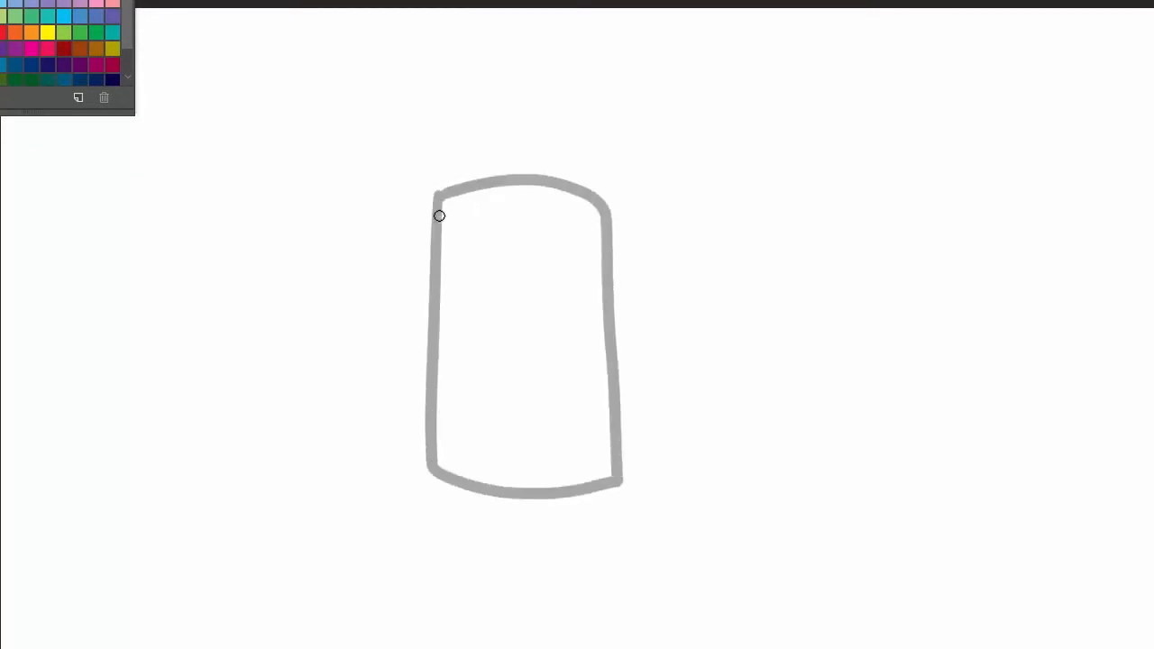
pyautogui.click(523, 339)
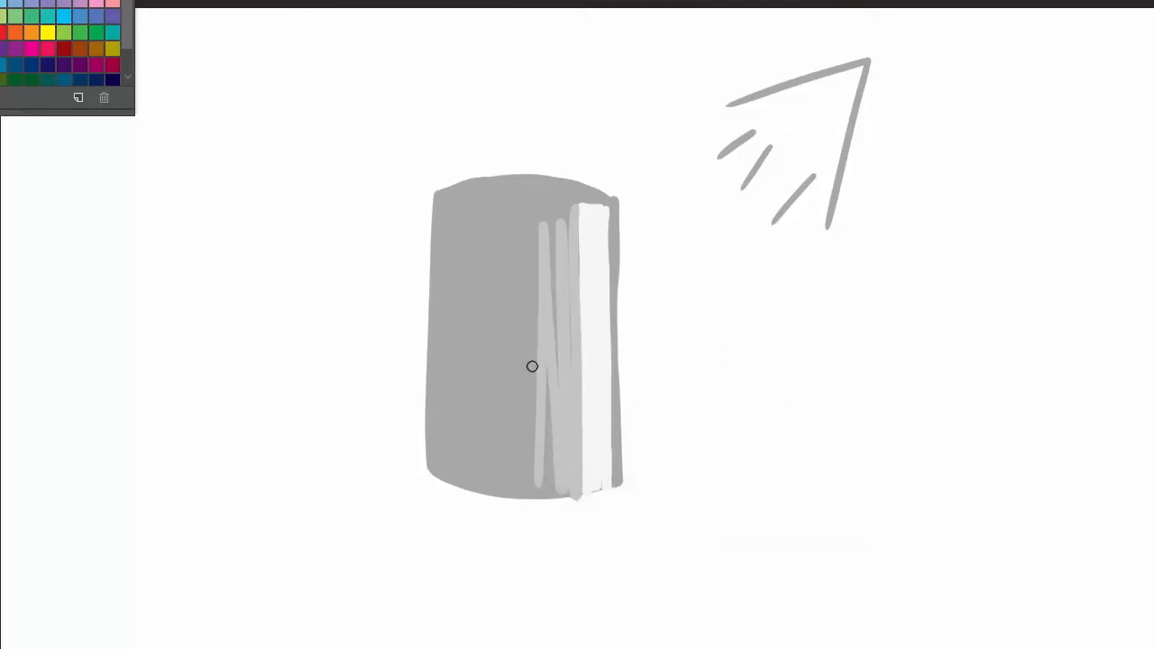
pyautogui.moveTo(779, 155)
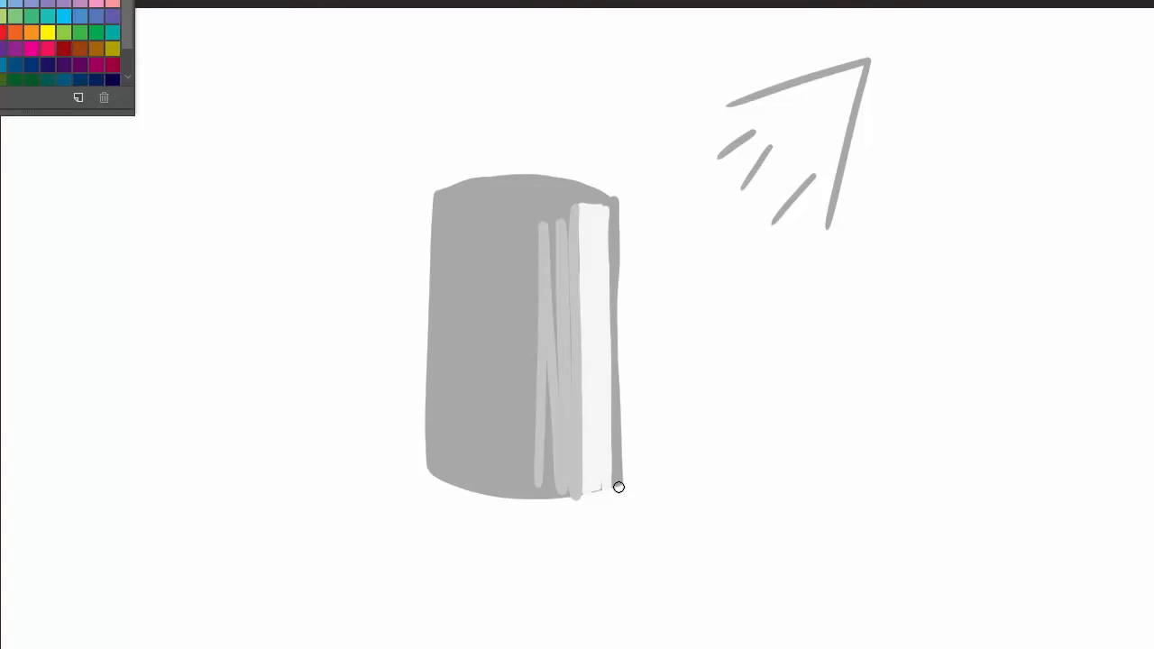
pyautogui.moveTo(617, 490); pyautogui.dragTo(425, 526)
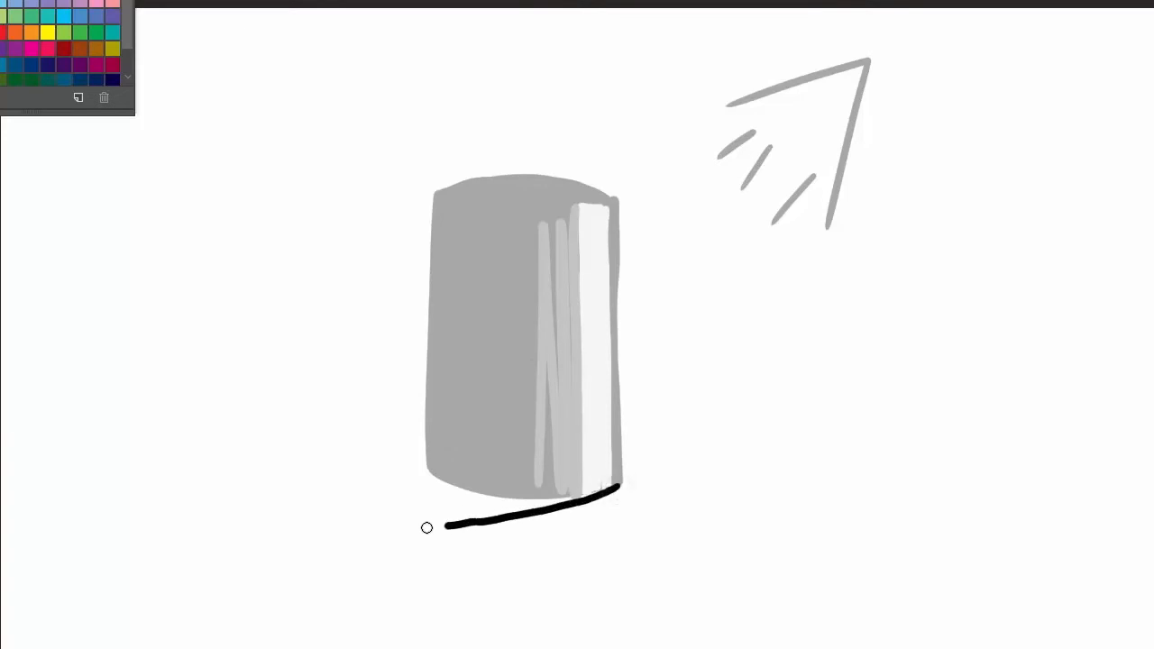
# Scribble a black cast shadow under the gray block and a curved highlight on its left side.
pyautogui.moveTo(426, 526); pyautogui.dragTo(365, 501)
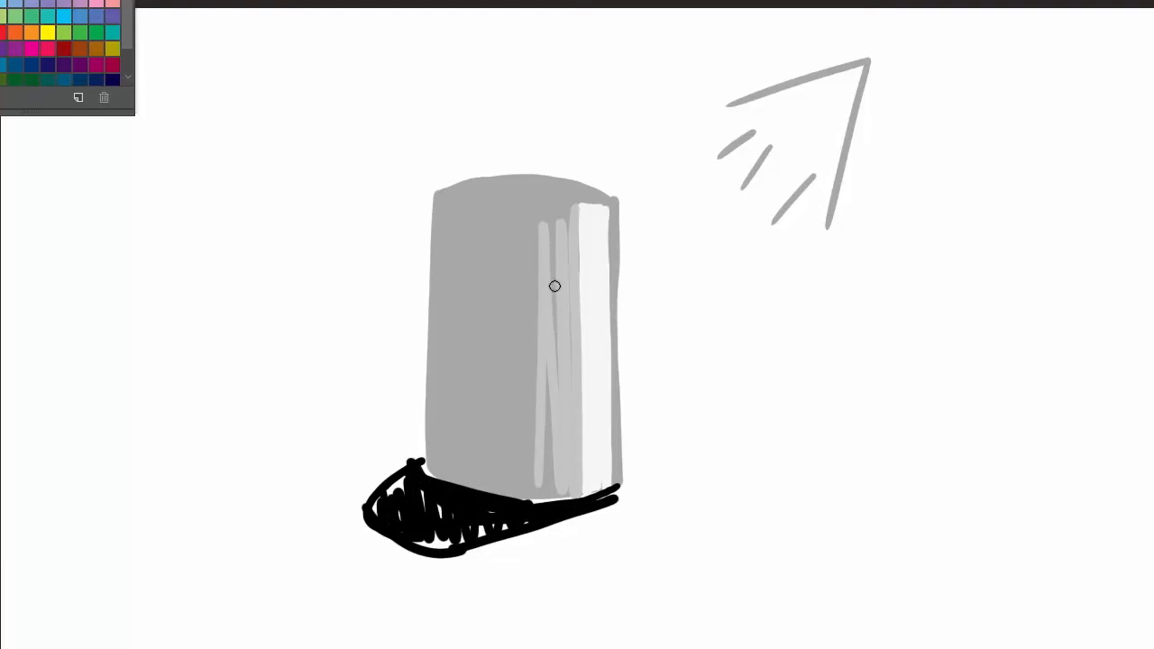
pyautogui.moveTo(465, 238)
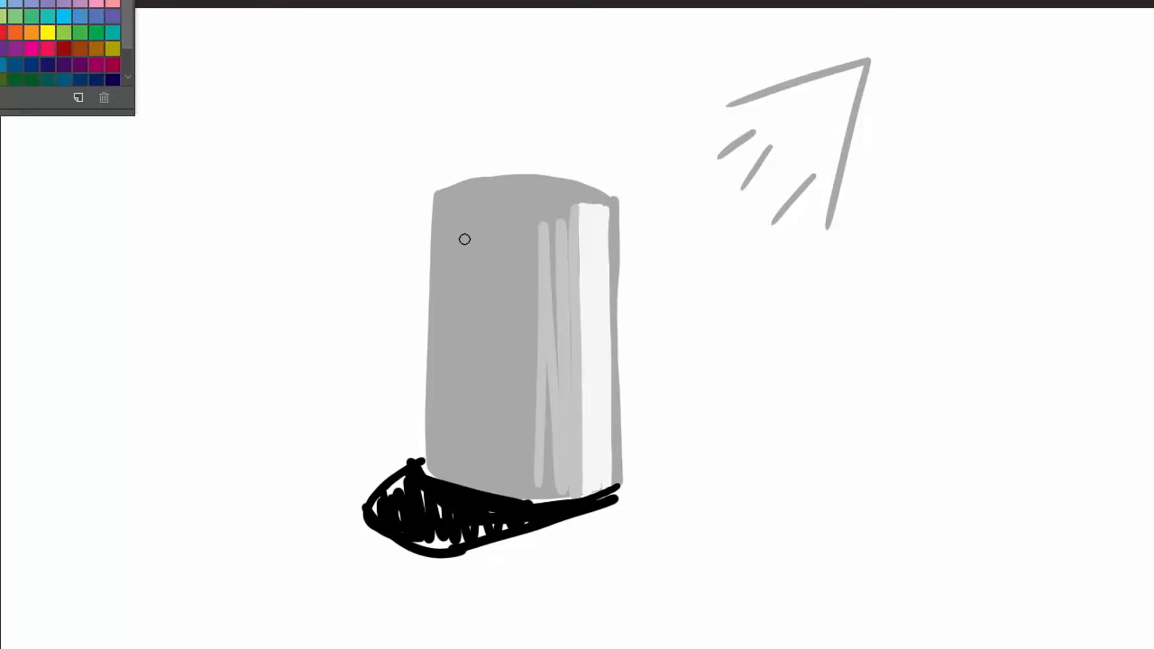
pyautogui.moveTo(466, 238); pyautogui.dragTo(519, 382)
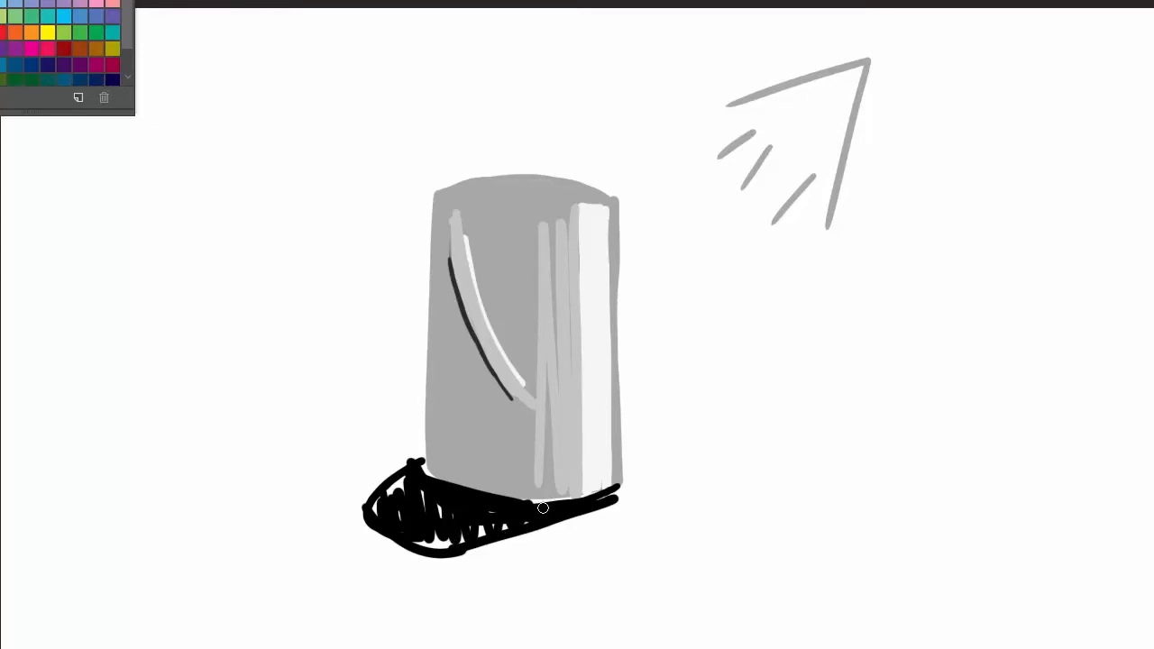
pyautogui.moveTo(841, 530)
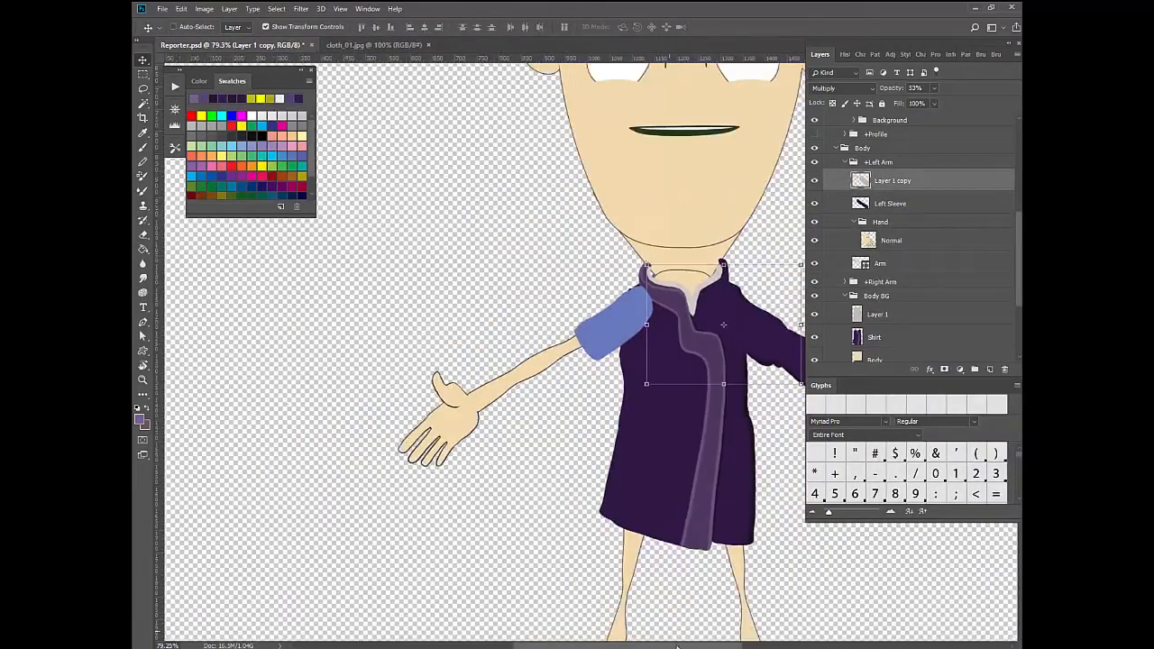
# Switch back to the Reporter.psd document showing the full puppet.
pyautogui.click(834, 54)
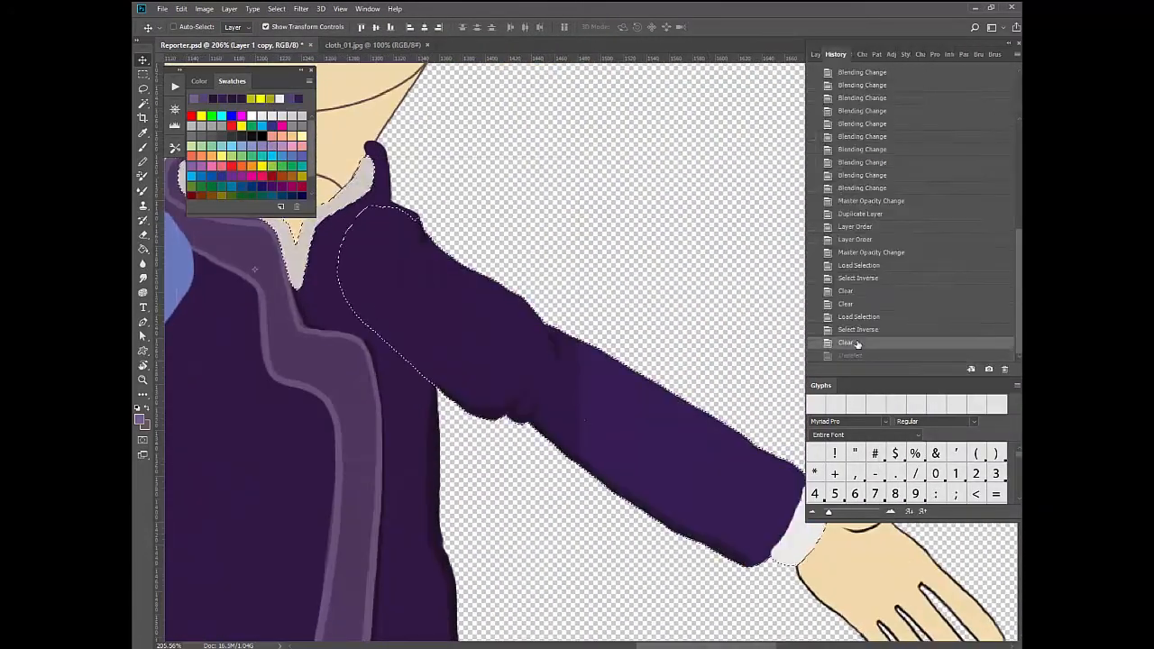
pyautogui.click(820, 54)
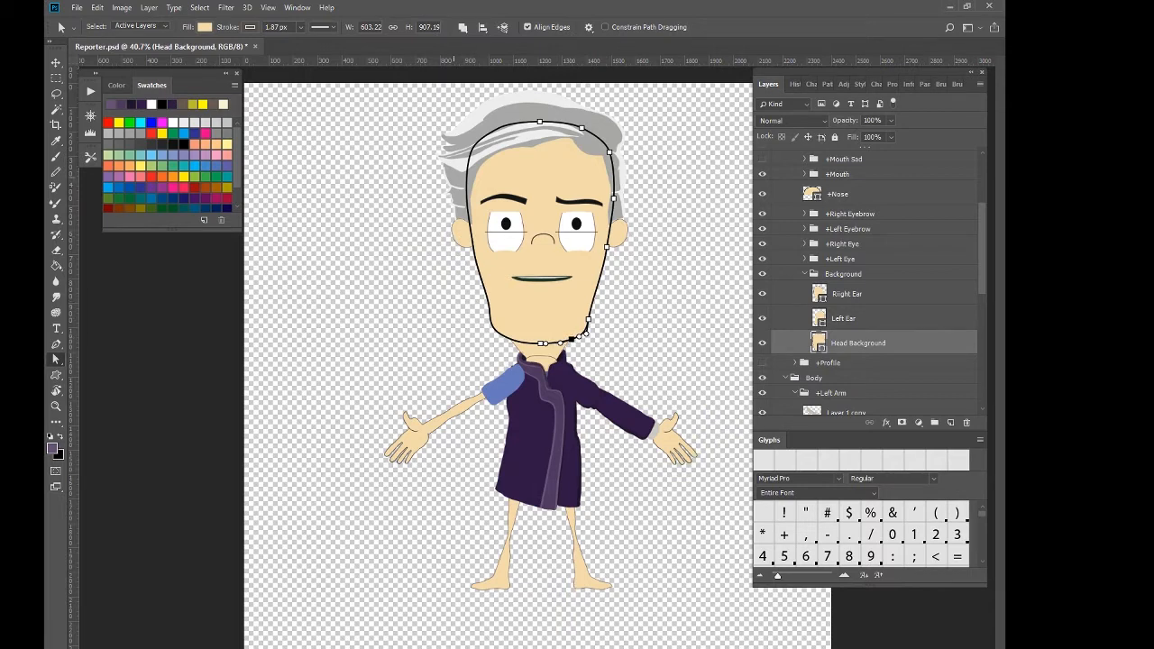
# Select the Right Ear layer and expand the eyebrow group in the Layers panel.
pyautogui.click(844, 318)
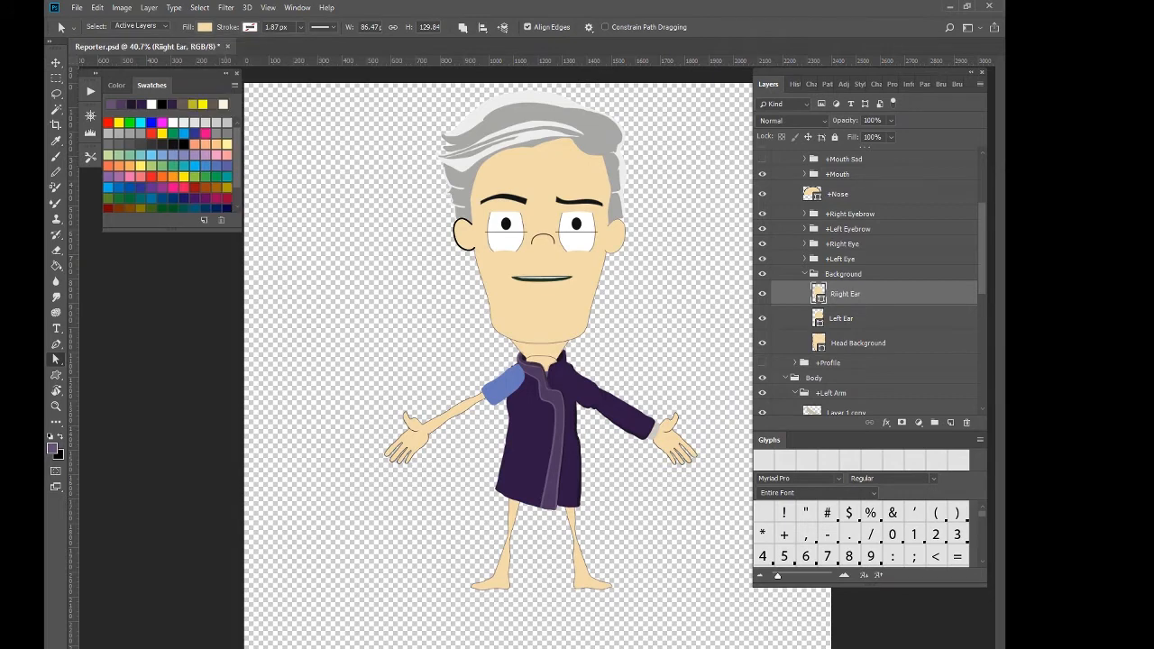
pyautogui.click(858, 343)
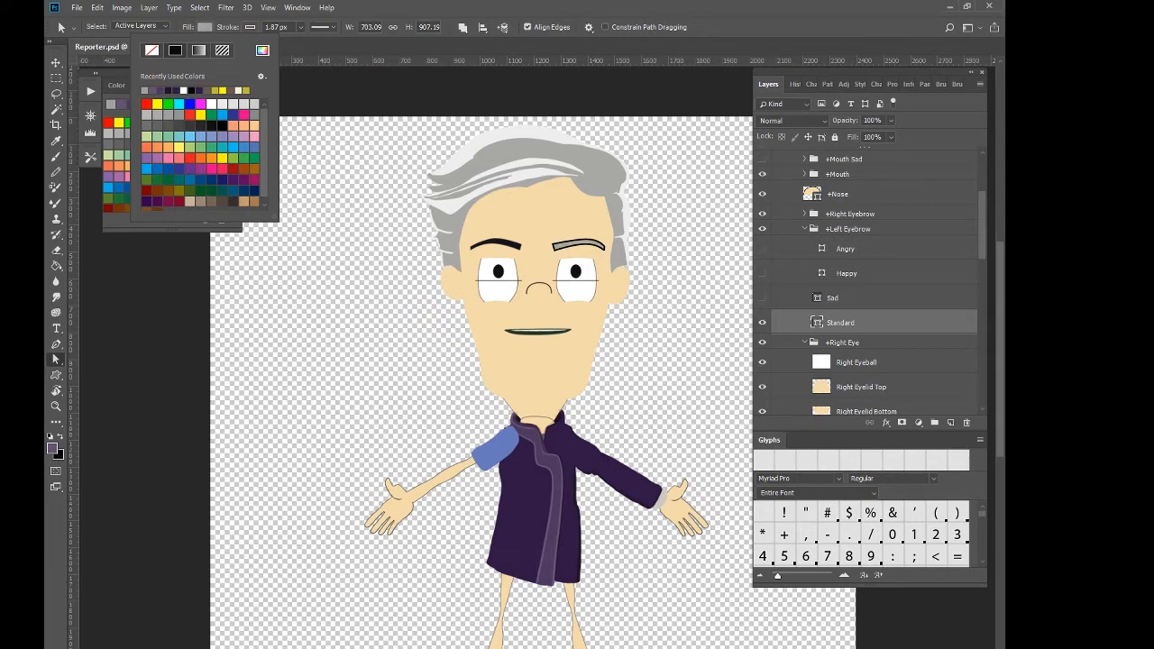
# Select the Right Eyebrow shape layer to give it the same gray fill as the hair.
pyautogui.click(151, 85)
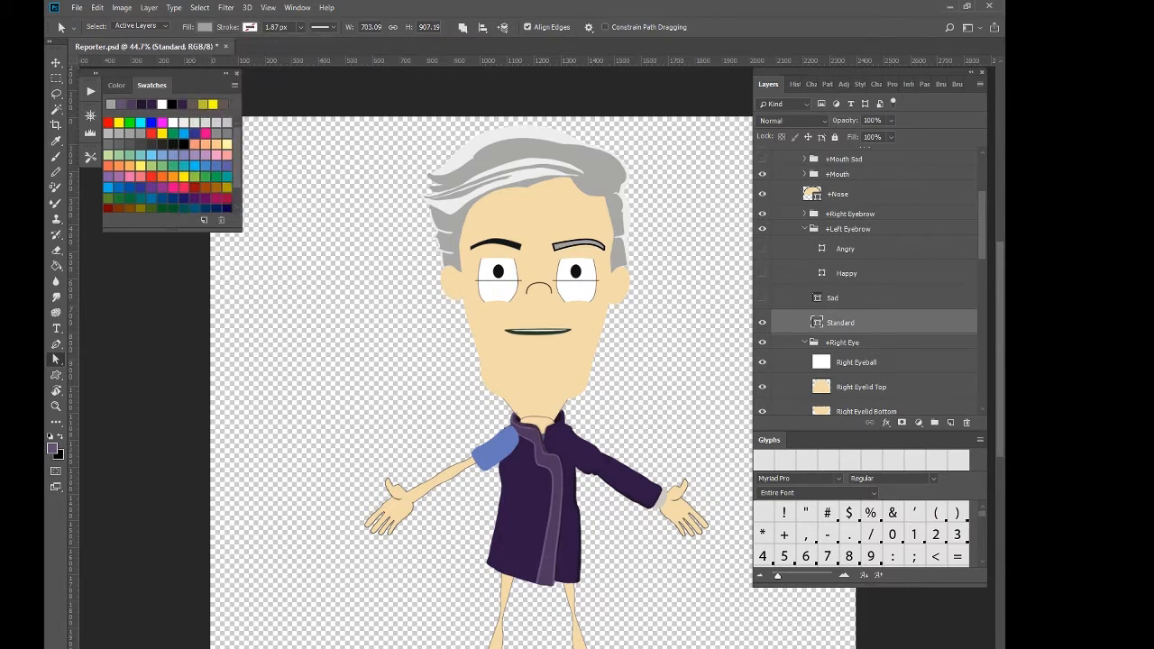
pyautogui.click(846, 298)
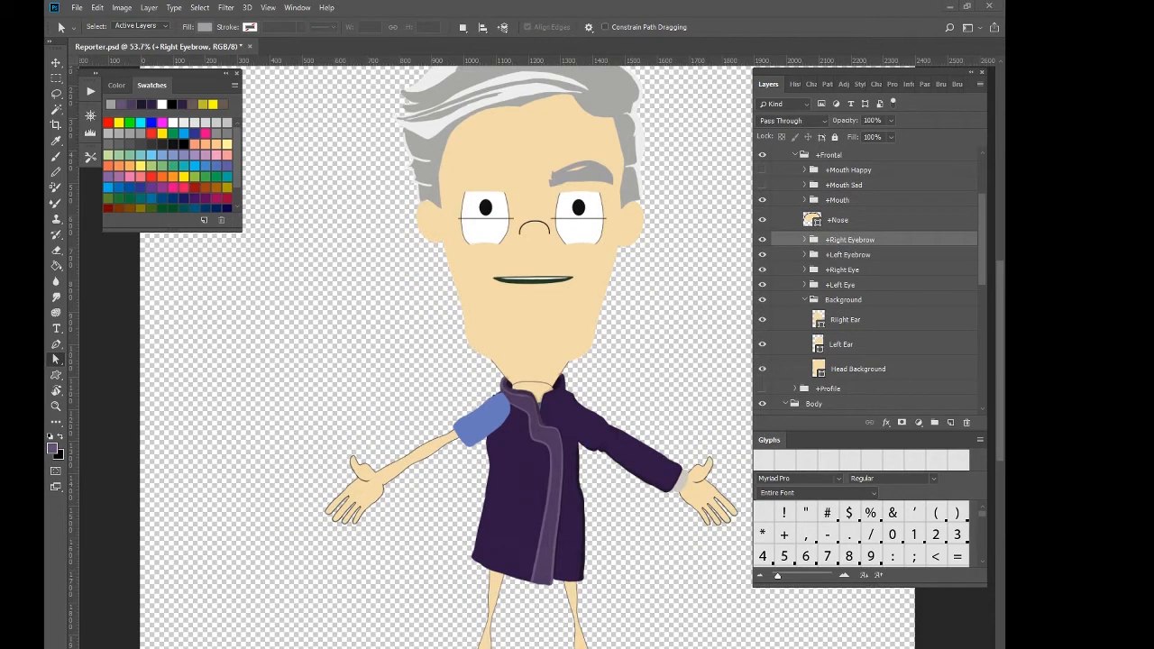
# Transform the eyebrow via Edit and move it into place above the eye.
pyautogui.click(97, 7)
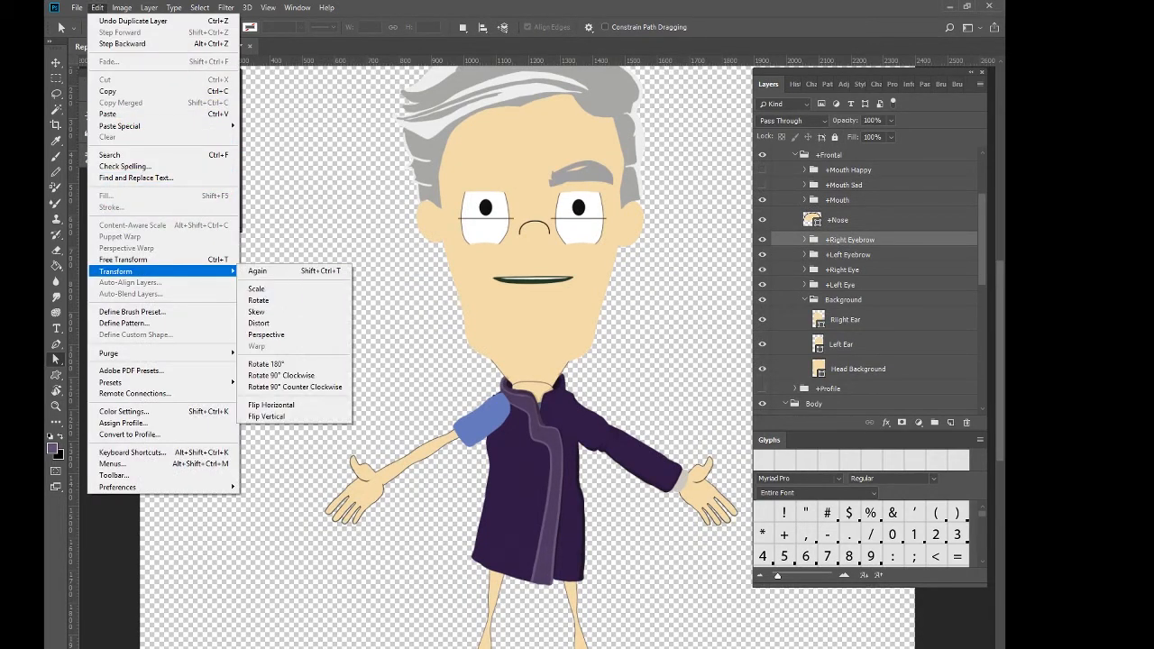
pyautogui.click(256, 288)
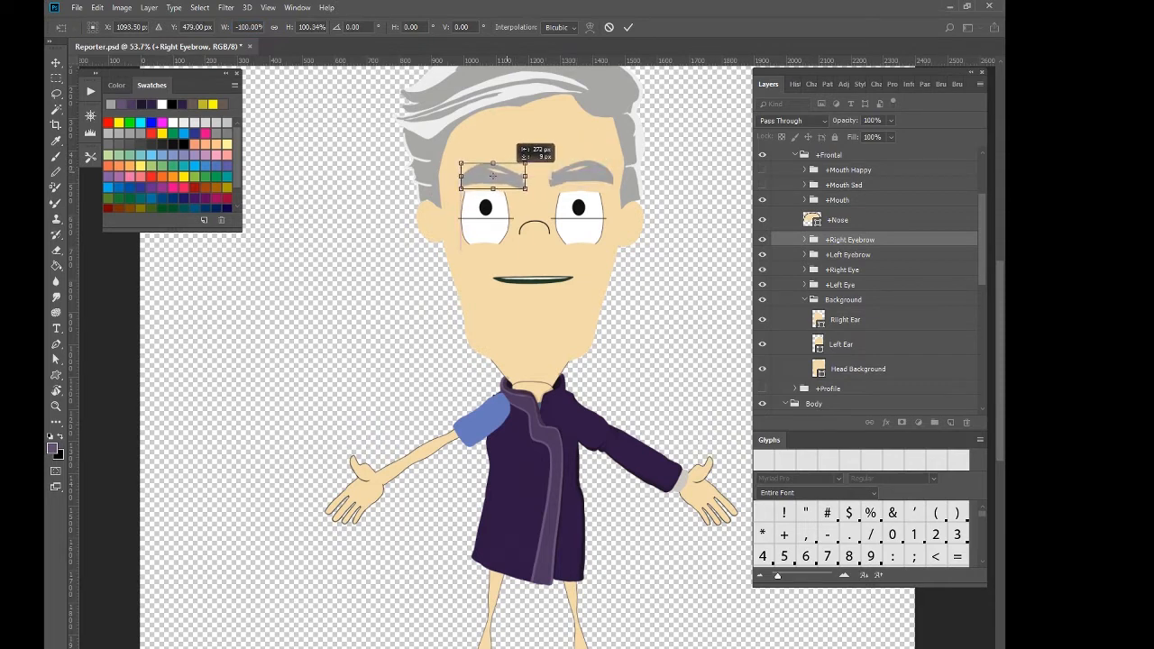
pyautogui.moveTo(491, 172); pyautogui.dragTo(487, 177)
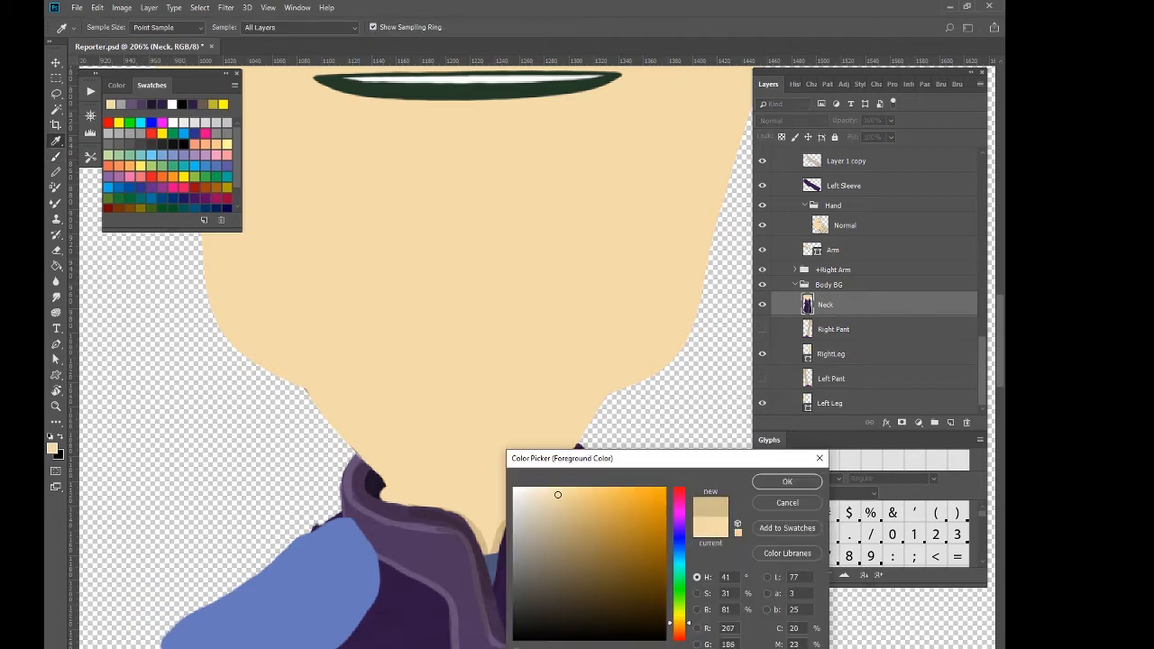
# Confirm the sampled skin colour in the Color Picker.
pyautogui.click(786, 480)
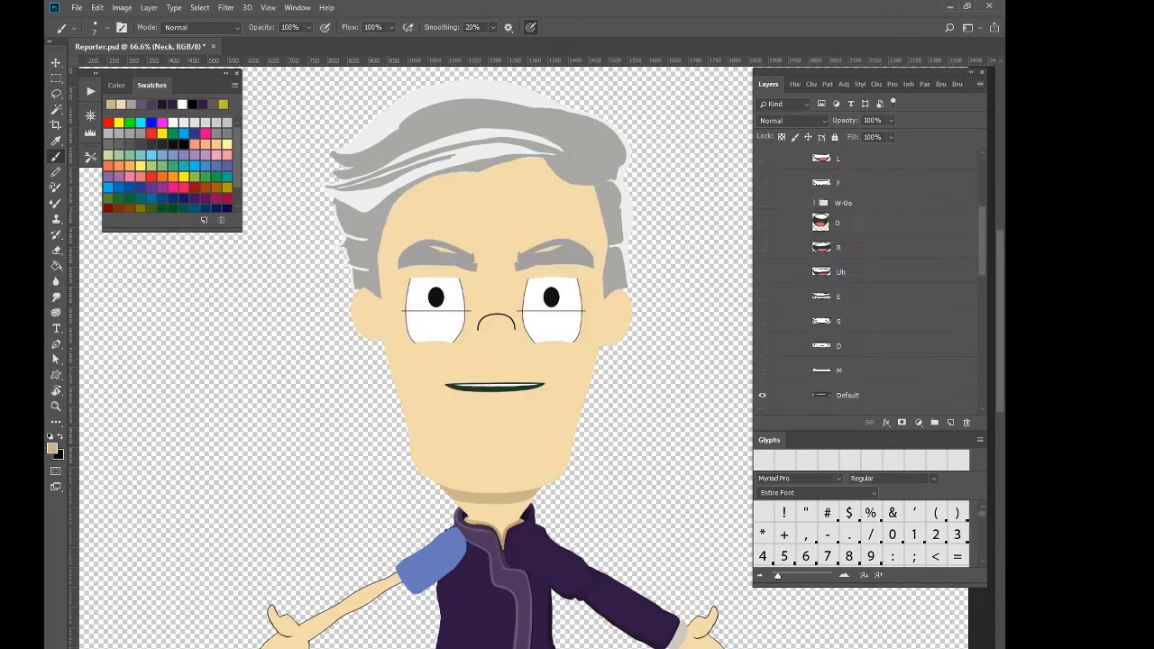
# Adjust the ear layers beside Head Background so both ears show at the sides of the head.
pyautogui.click(844, 278)
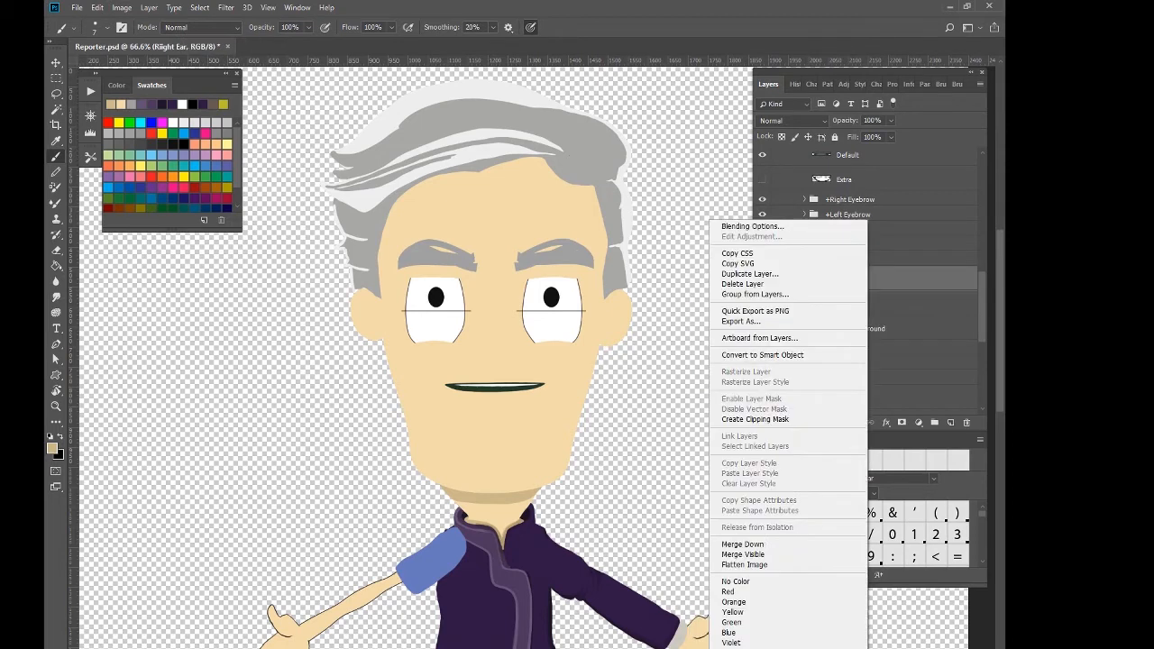
pyautogui.click(858, 278)
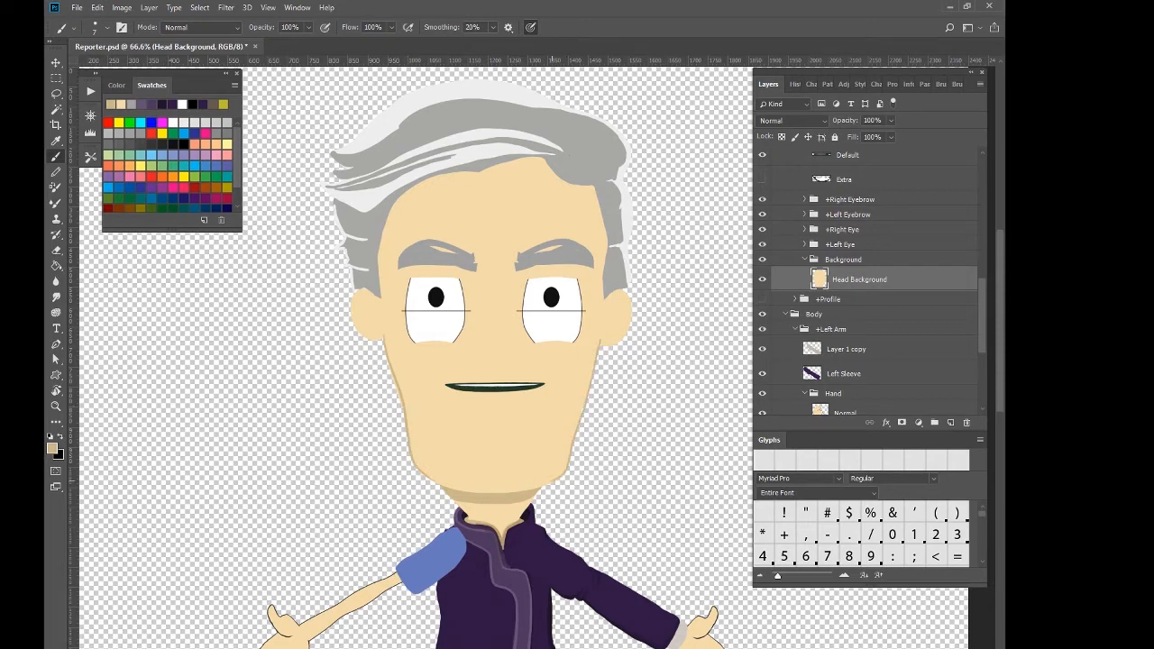
pyautogui.click(490, 451)
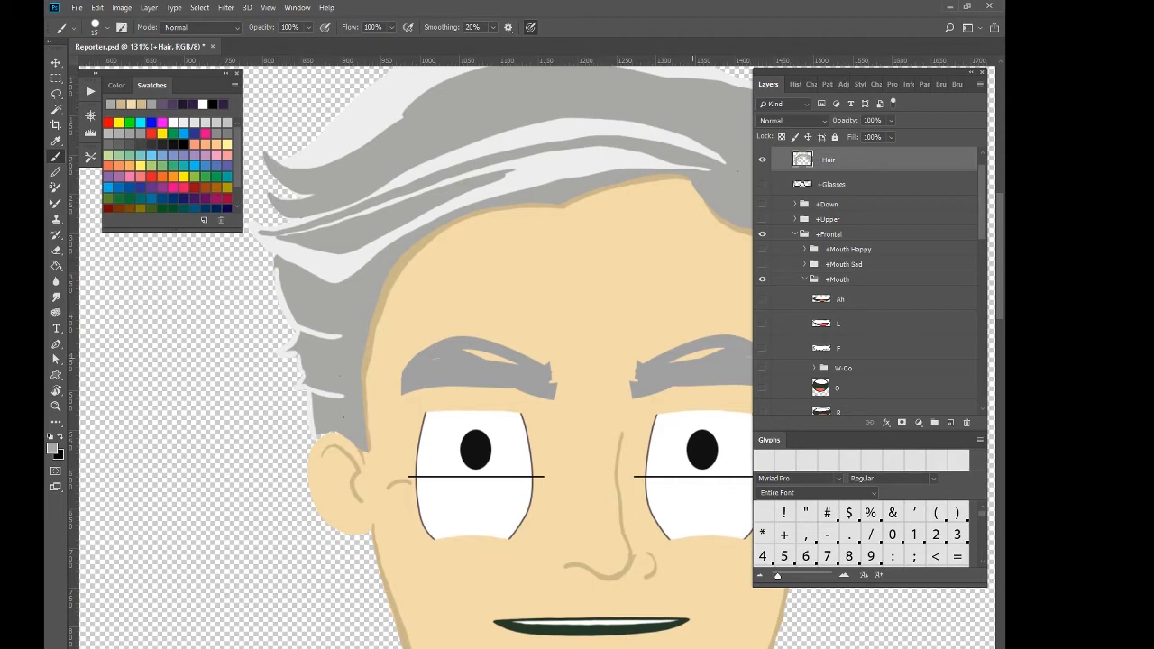
# Add a new layer above the right pupil for the white highlight dot.
pyautogui.click(93, 27)
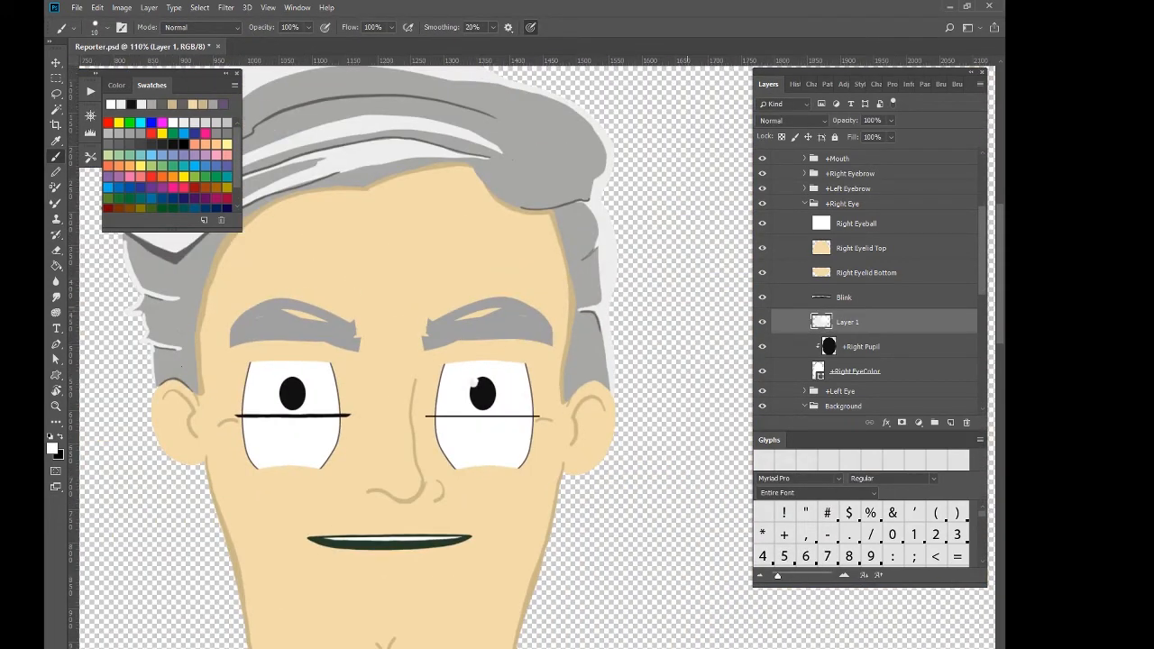
# Switch from Photoshop to the Character Animator window.
pyautogui.click(54, 62)
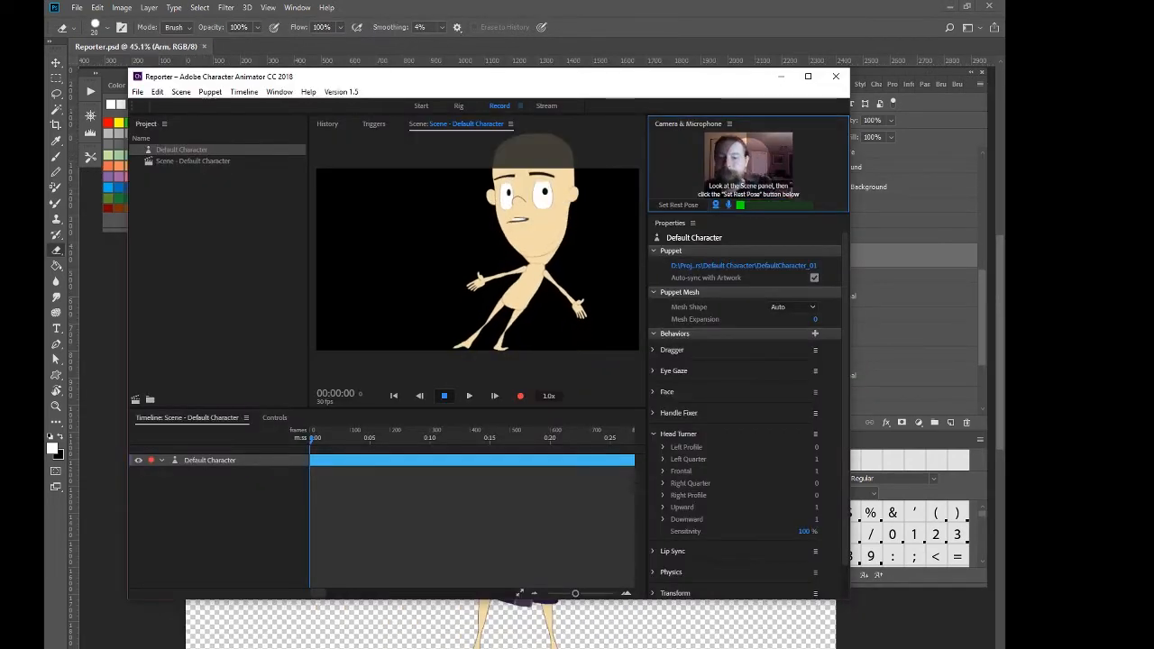
# Maximize the Character Animator window showing the Record workspace.
pyautogui.click(678, 206)
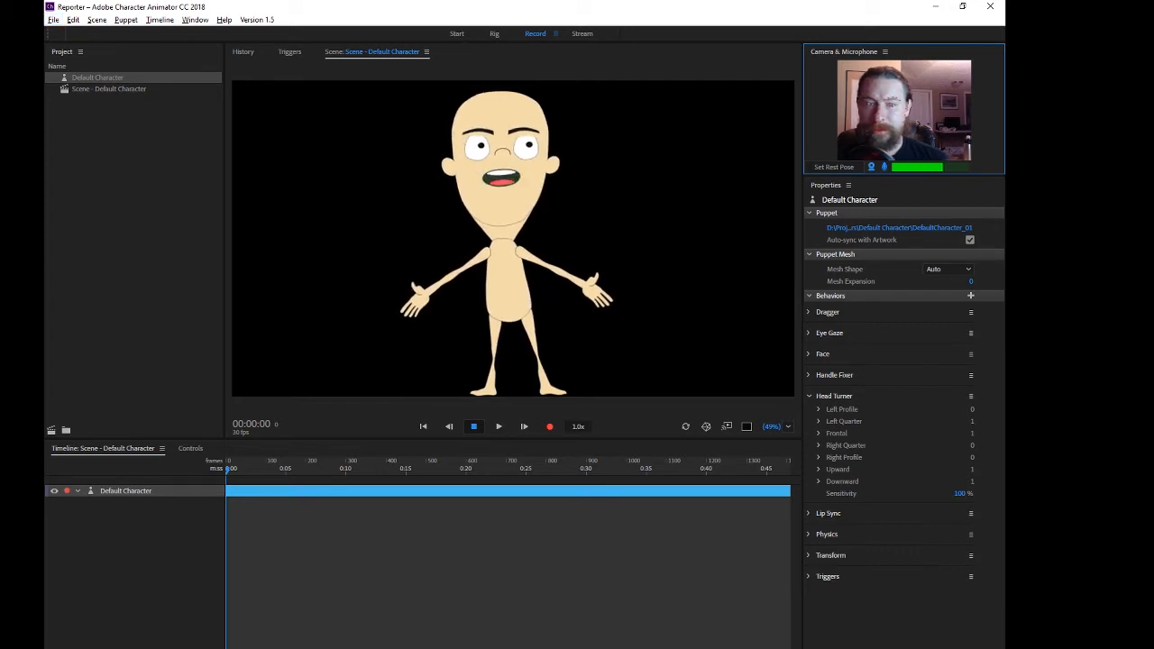
# Replace the default character's artwork with Reporter.psd from the Reporter folder in Rig mode.
pyautogui.click(494, 32)
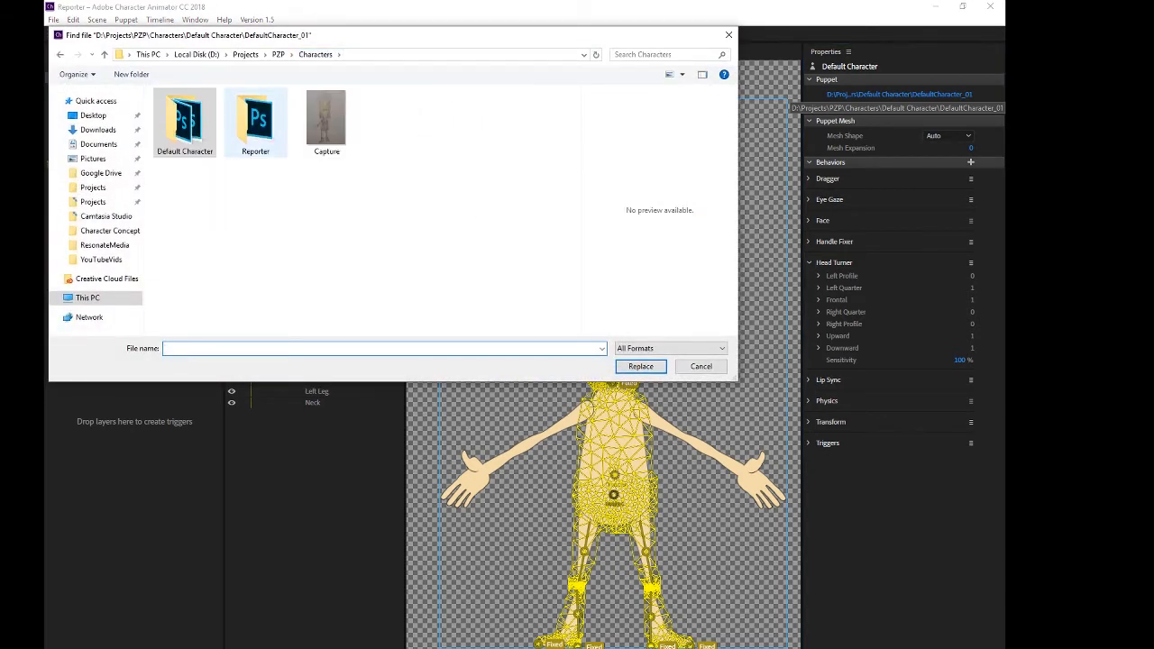
pyautogui.doubleClick(256, 116)
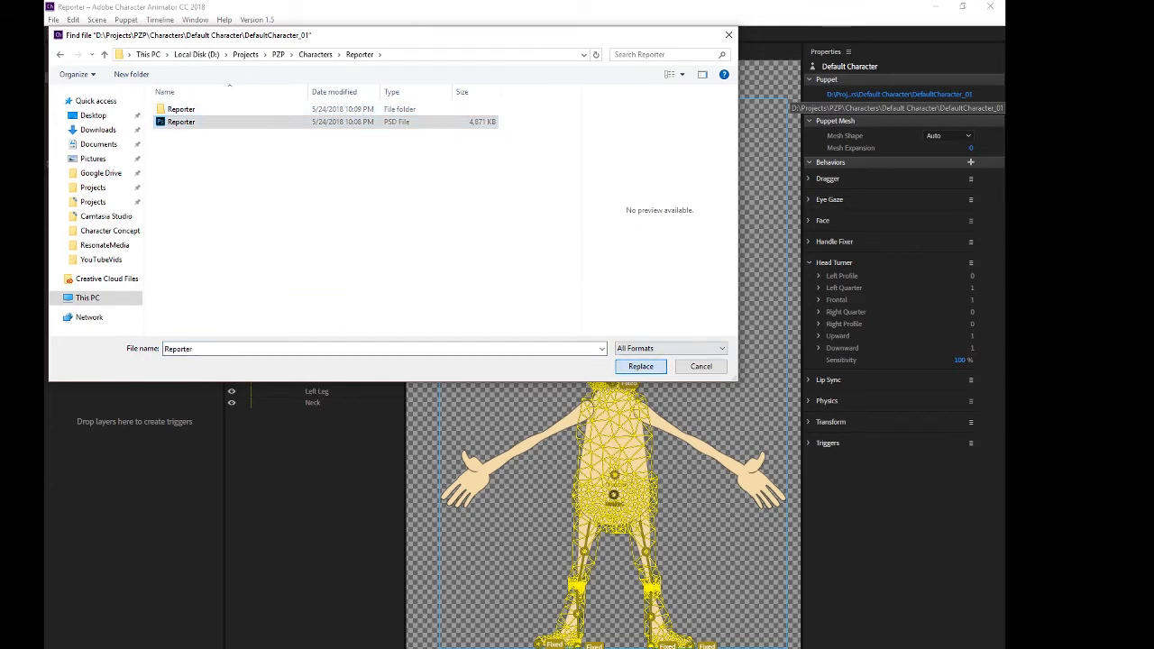
pyautogui.click(640, 366)
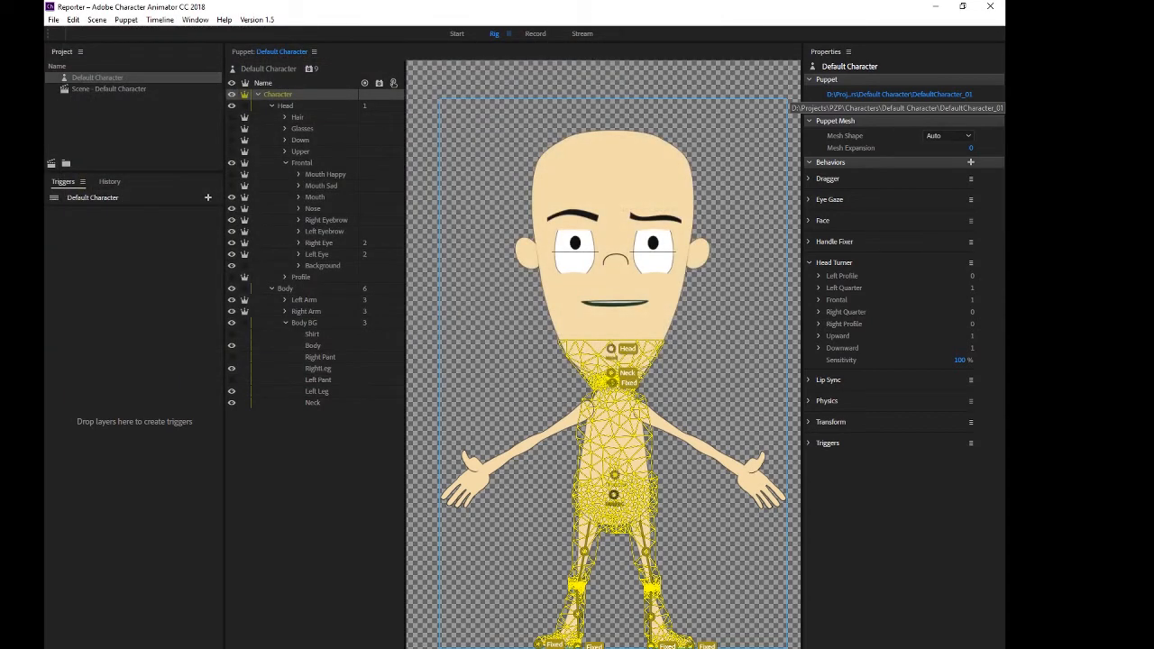